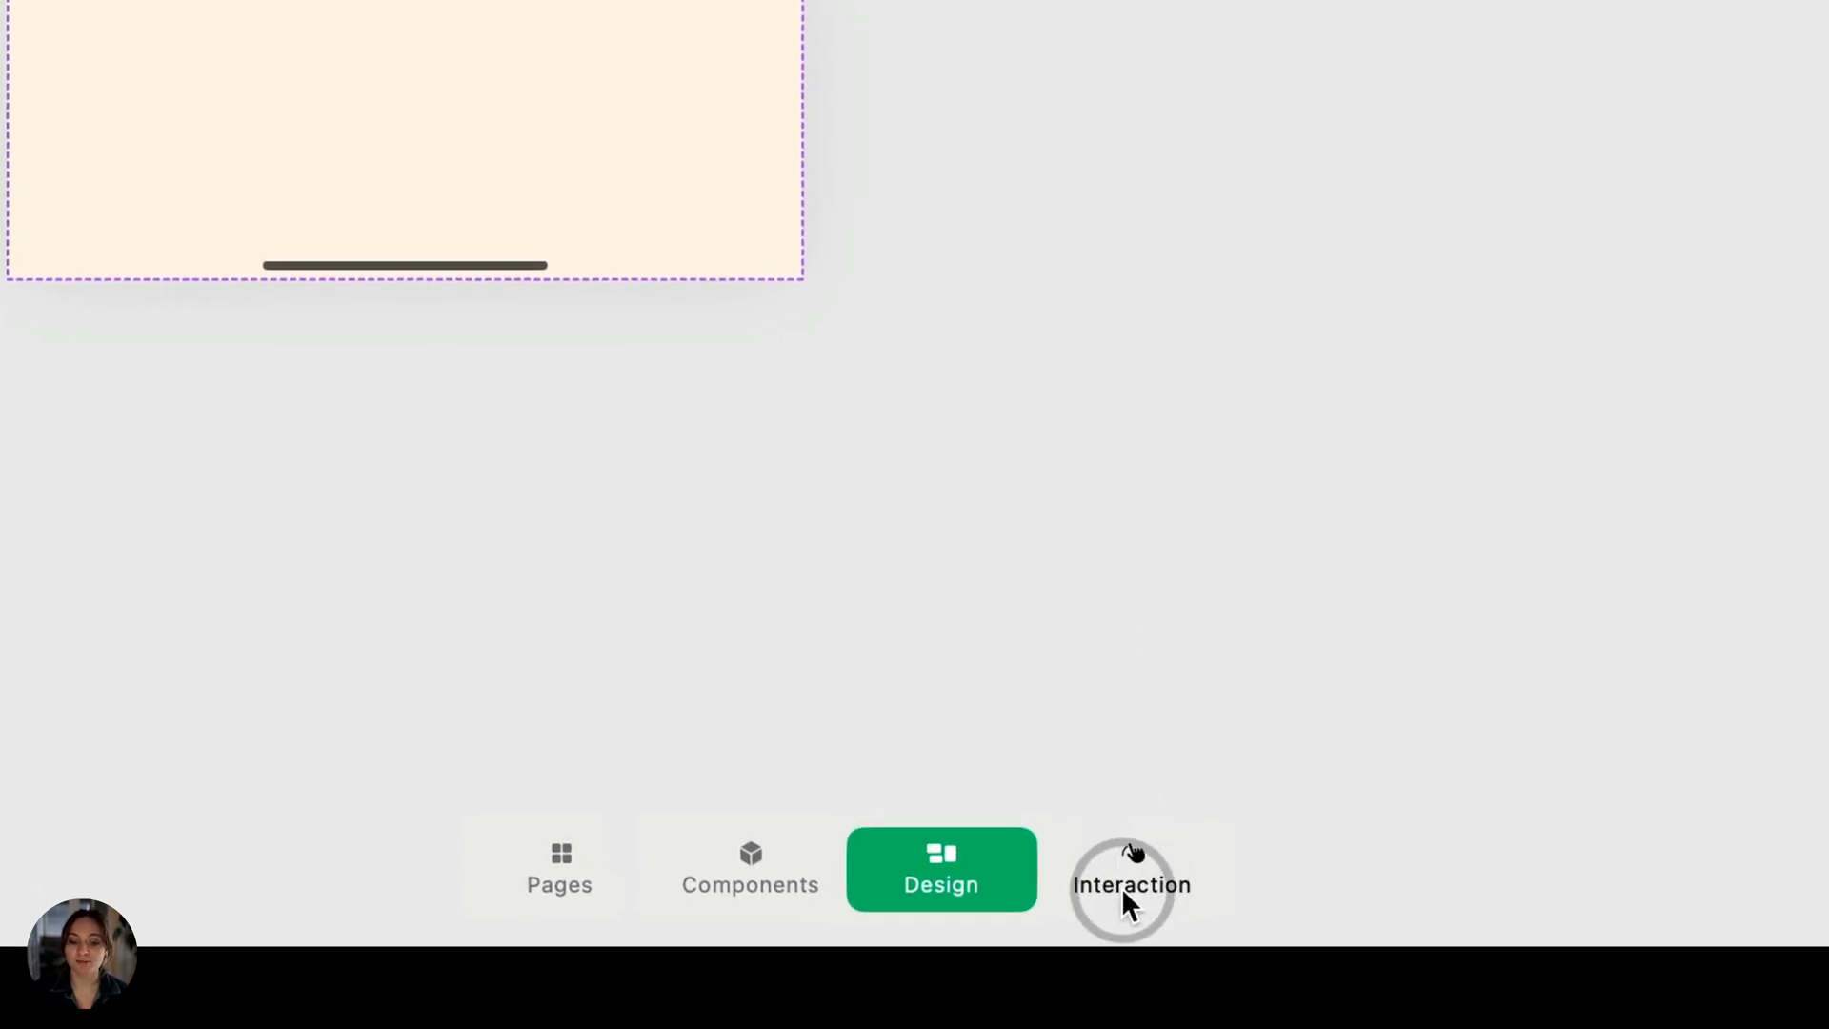
Switch the editor from Design to Interaction mode via the bottom toolbar.
click(1130, 869)
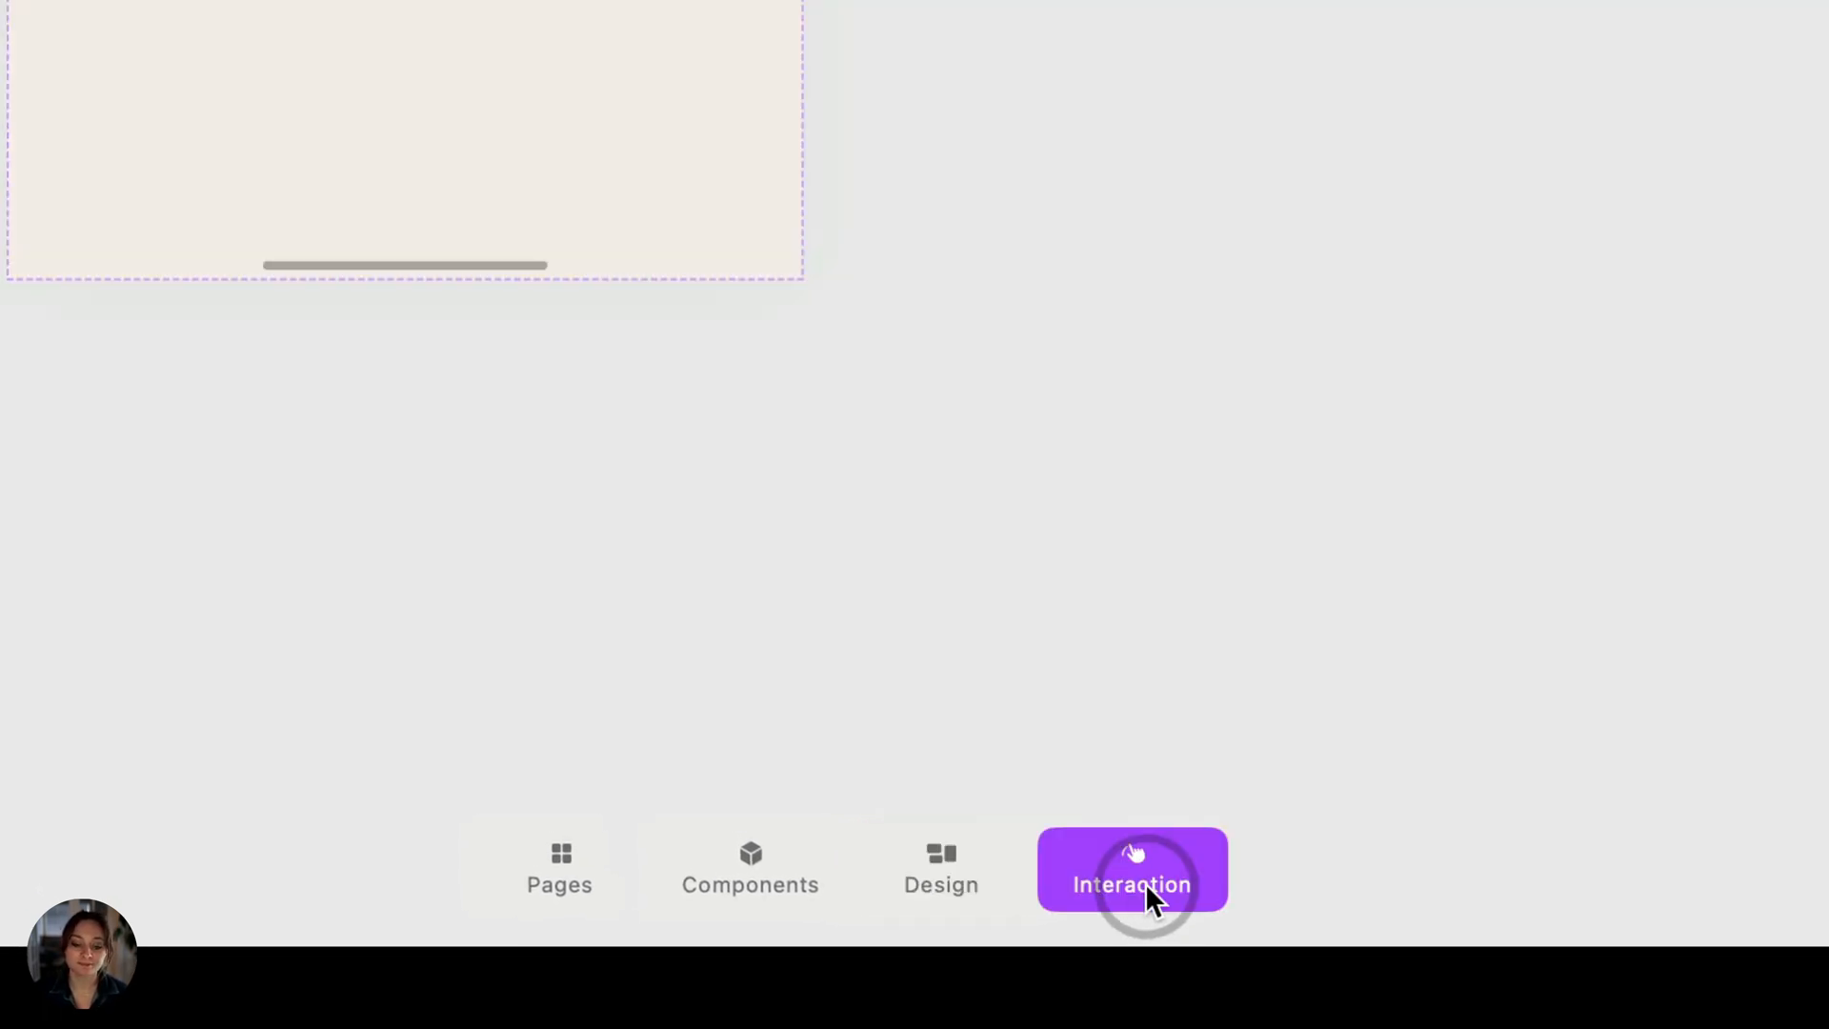
click(1130, 869)
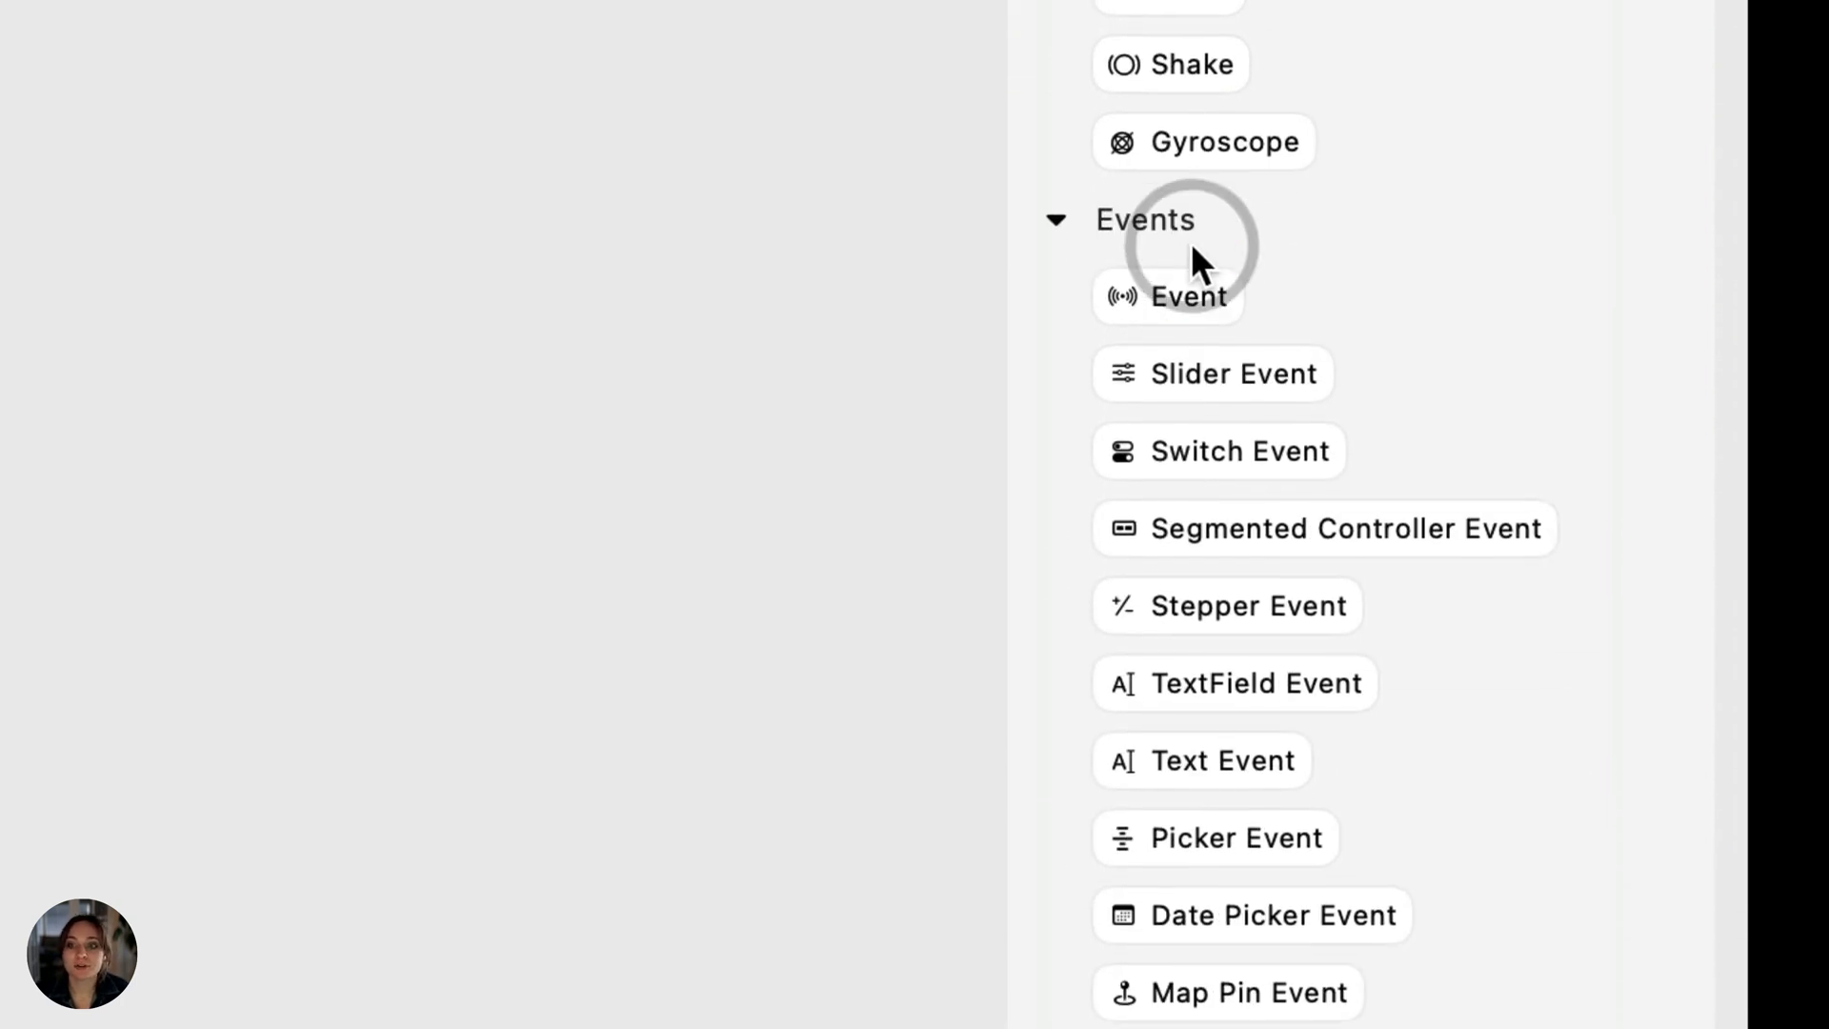
Show the Triggers panel listing the available triggers and events.
click(1188, 295)
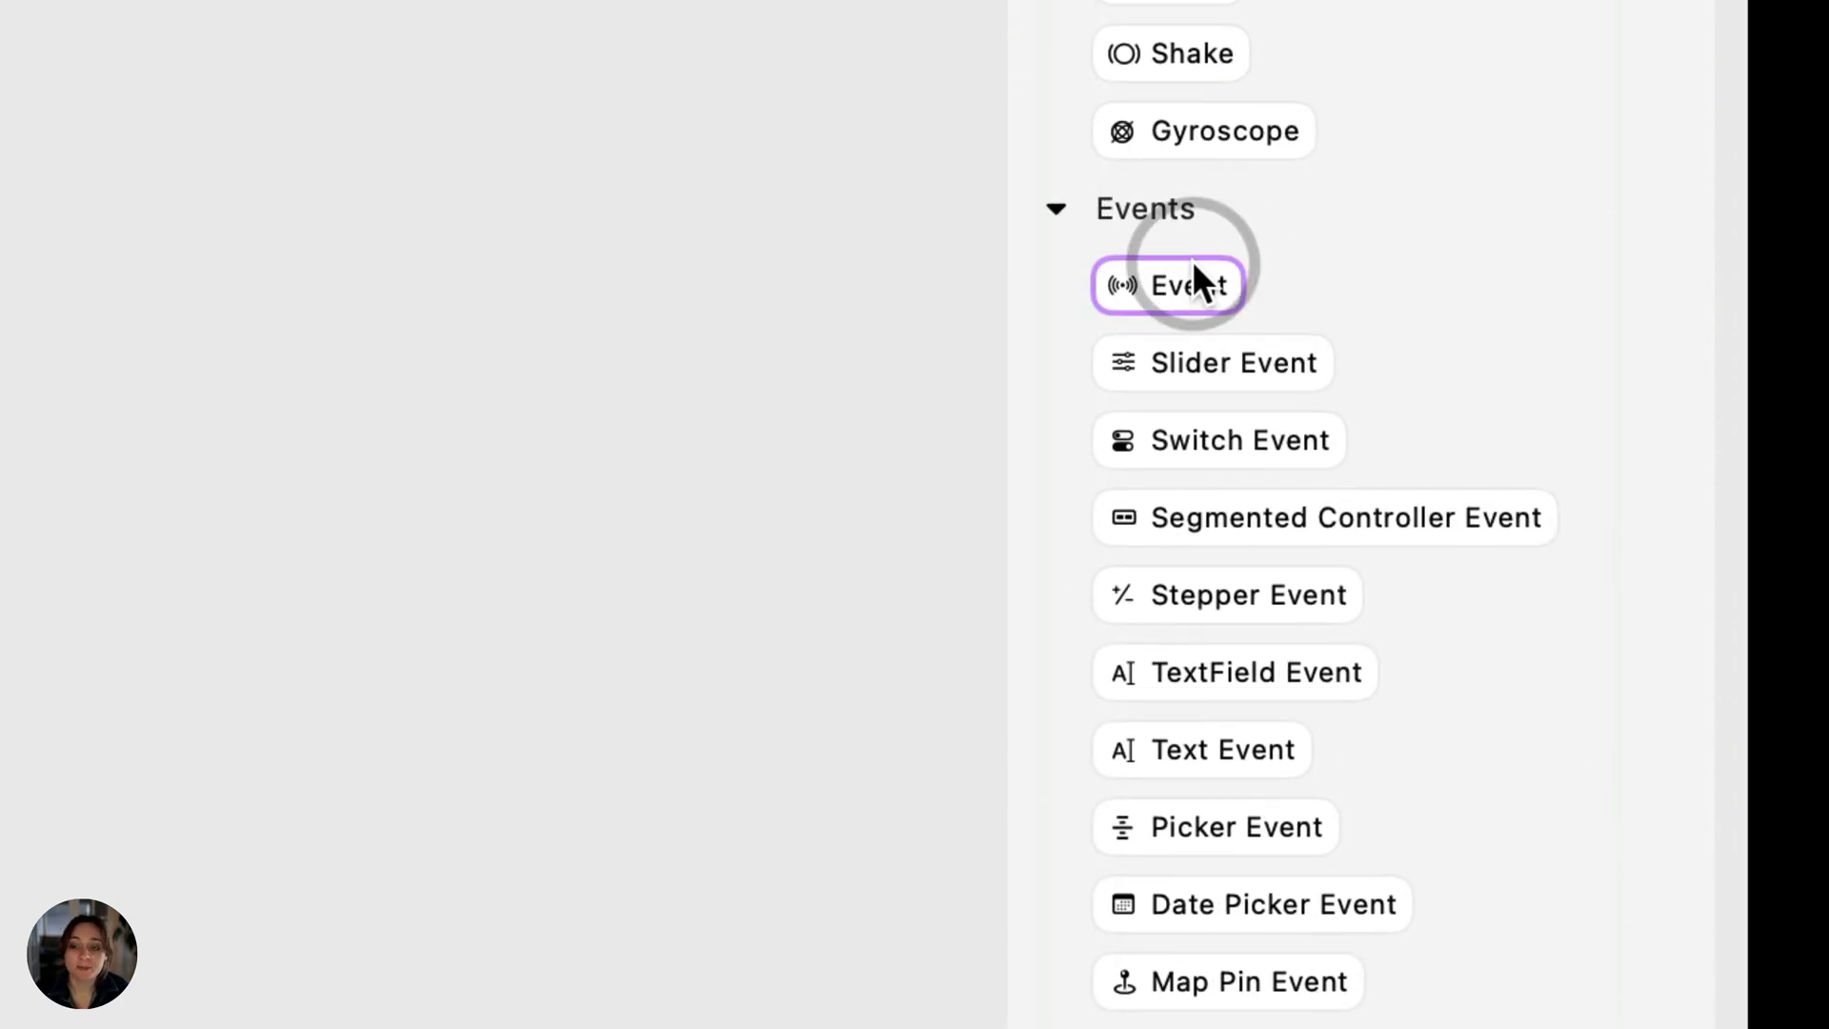
mouse_move(1253, 673)
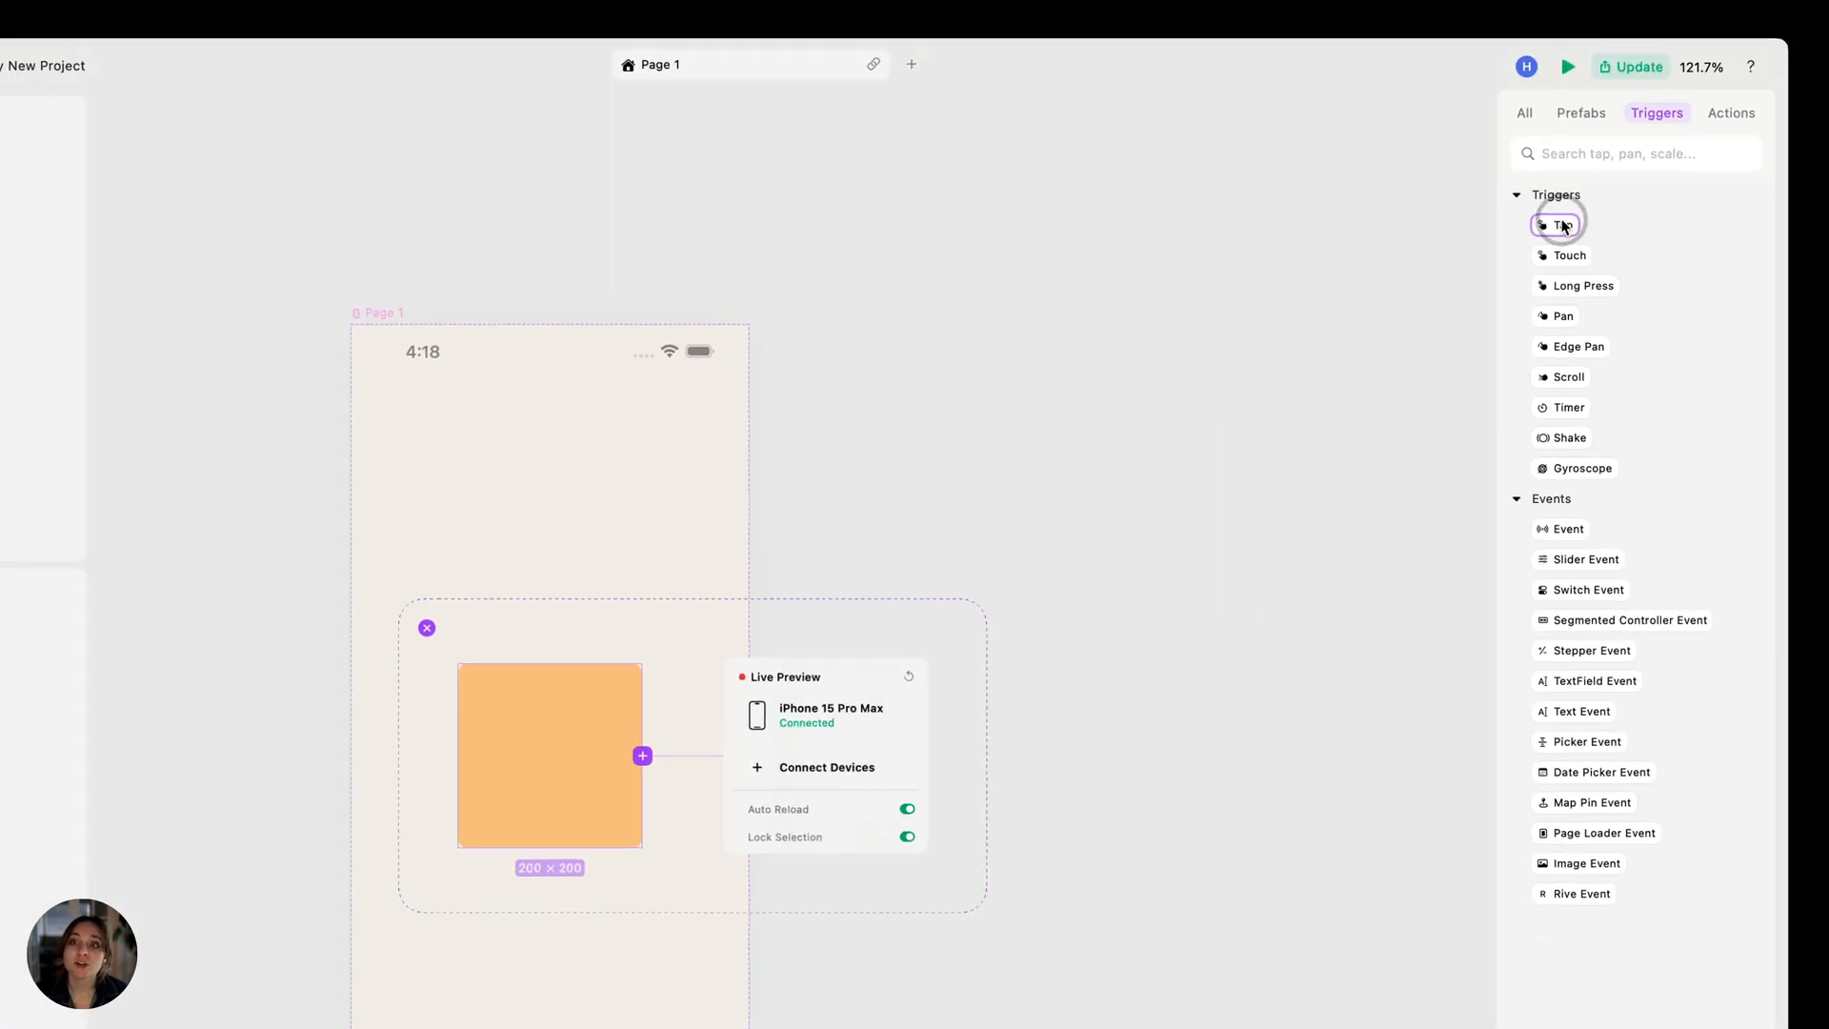
Add a Tap trigger to the selected orange 200×200 stack.
click(1562, 225)
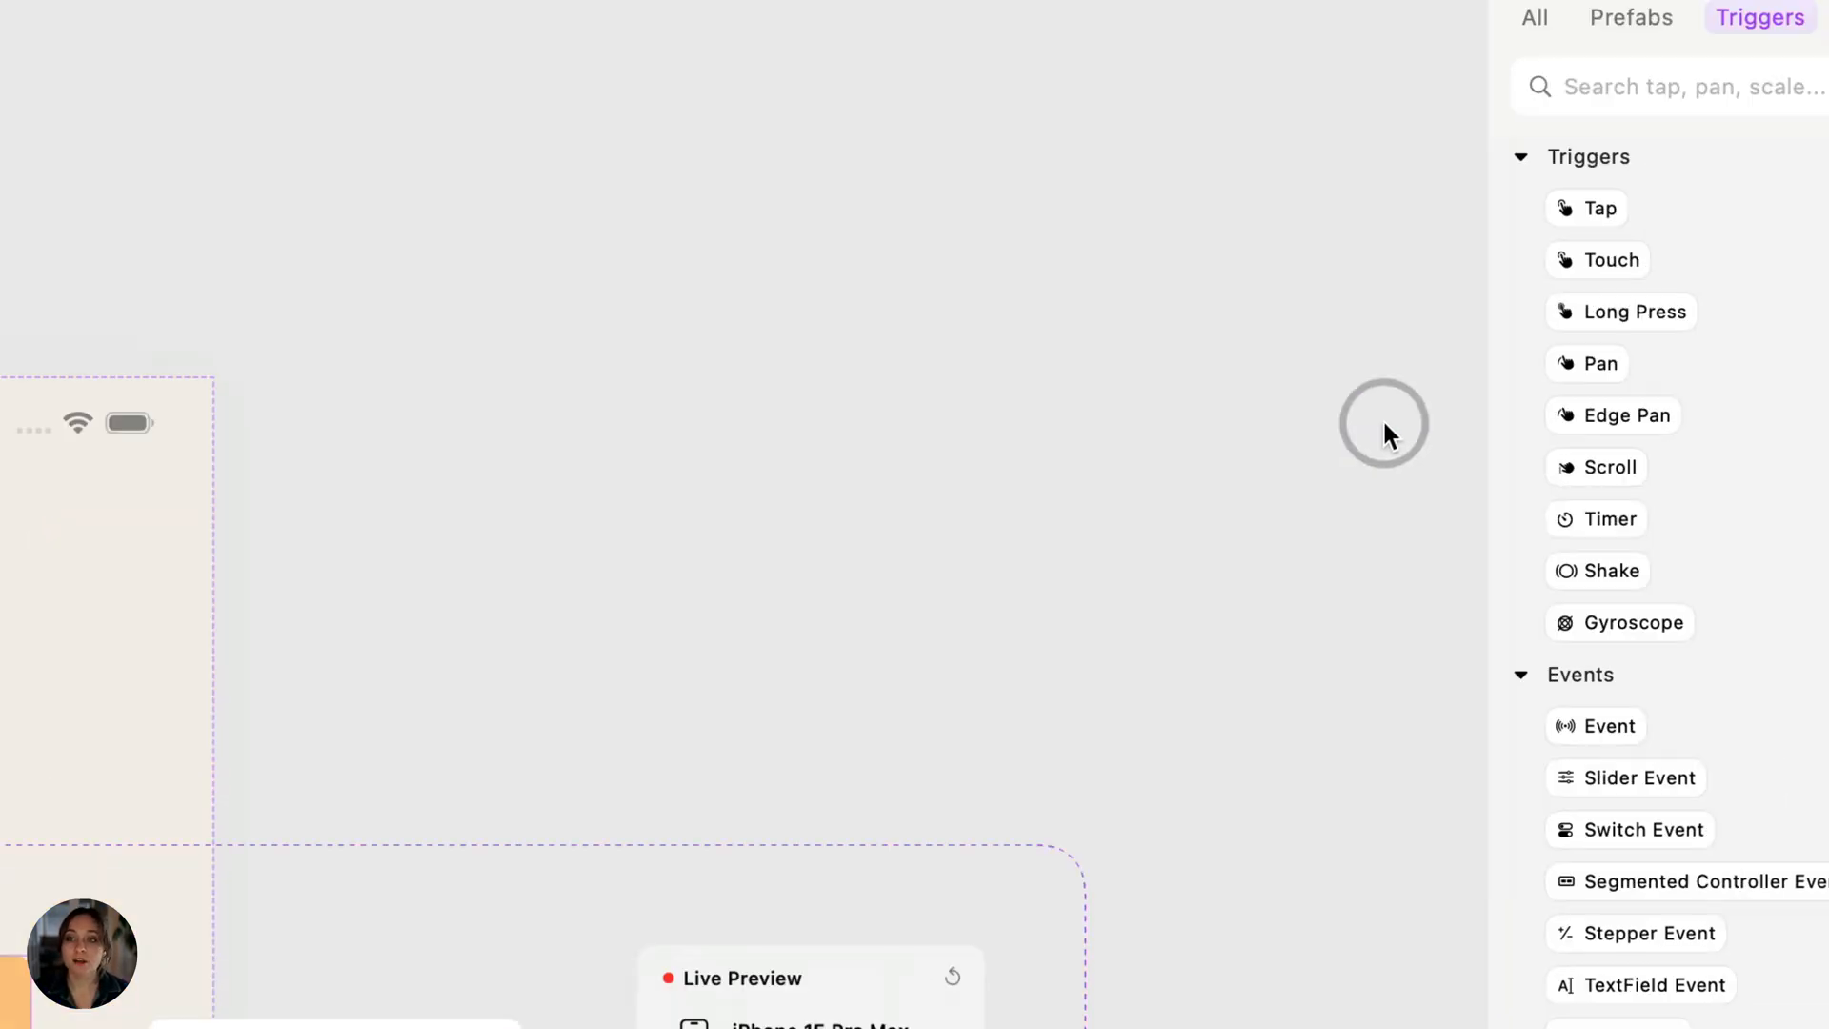
Show the Actions library with Set Property, states, timers and navigation actions.
click(1669, 195)
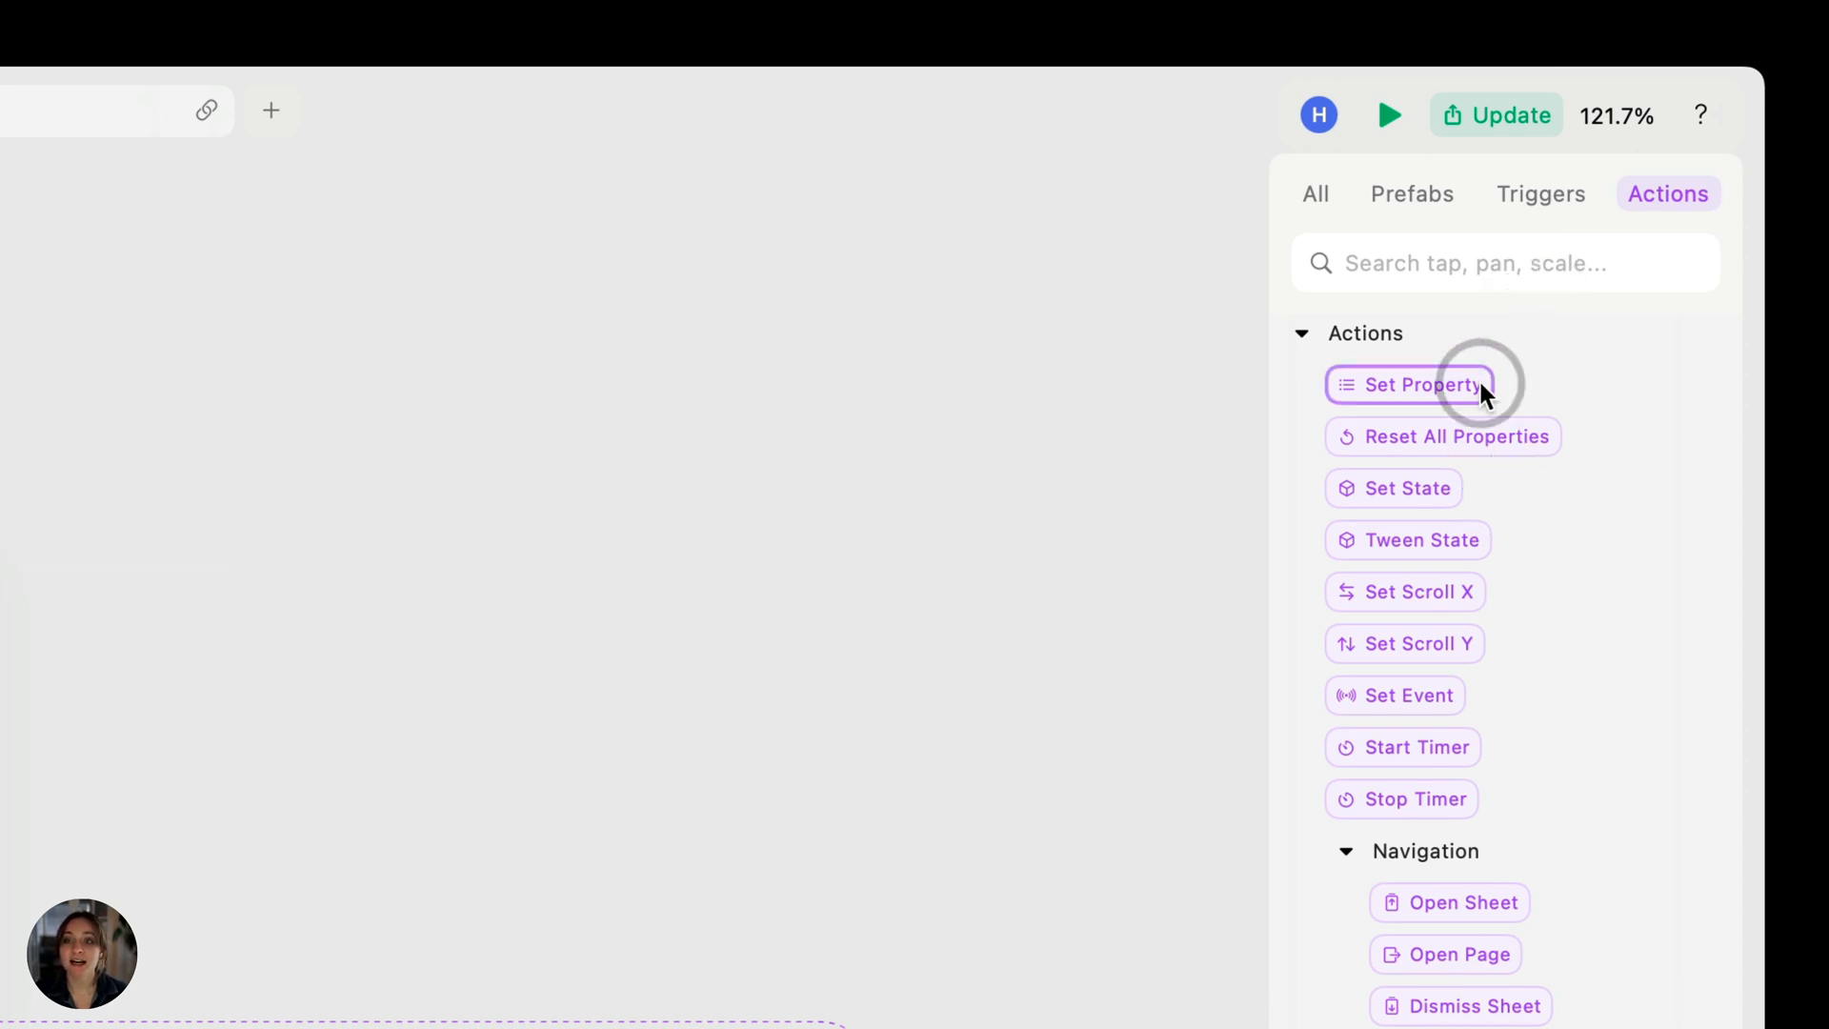
mouse_move(1478, 373)
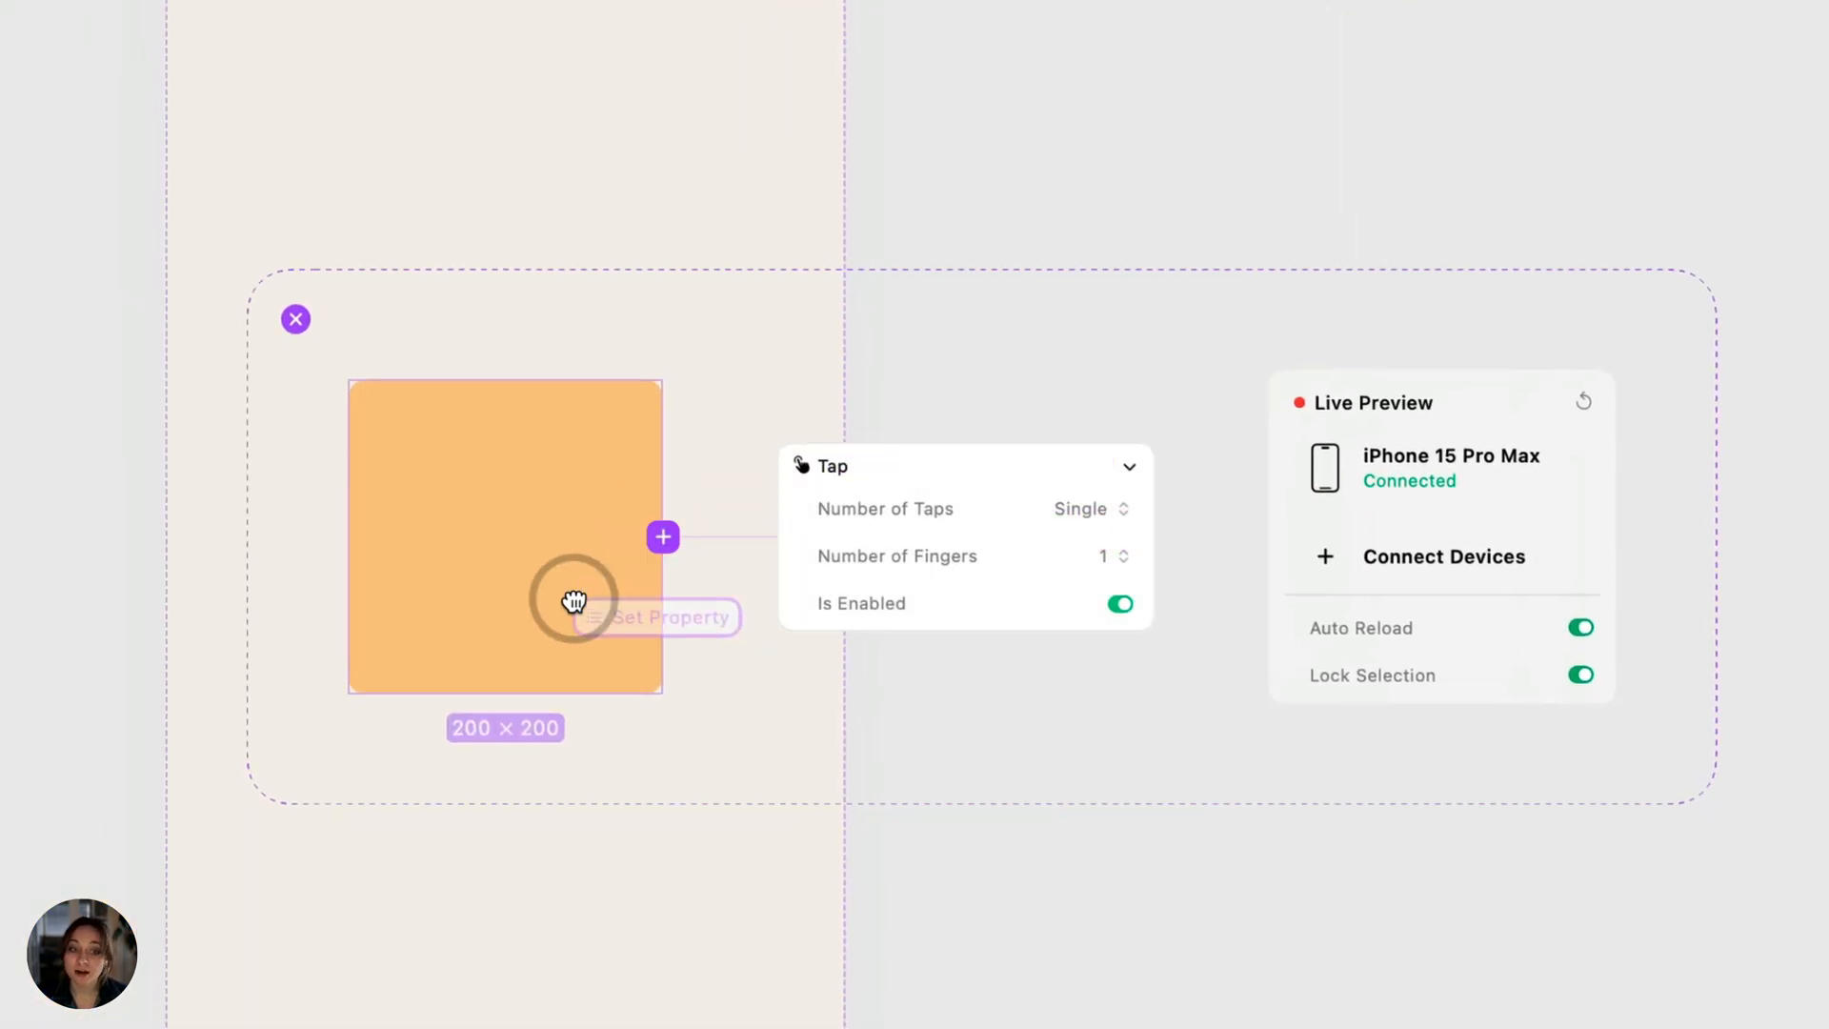
mouse_move(1177, 134)
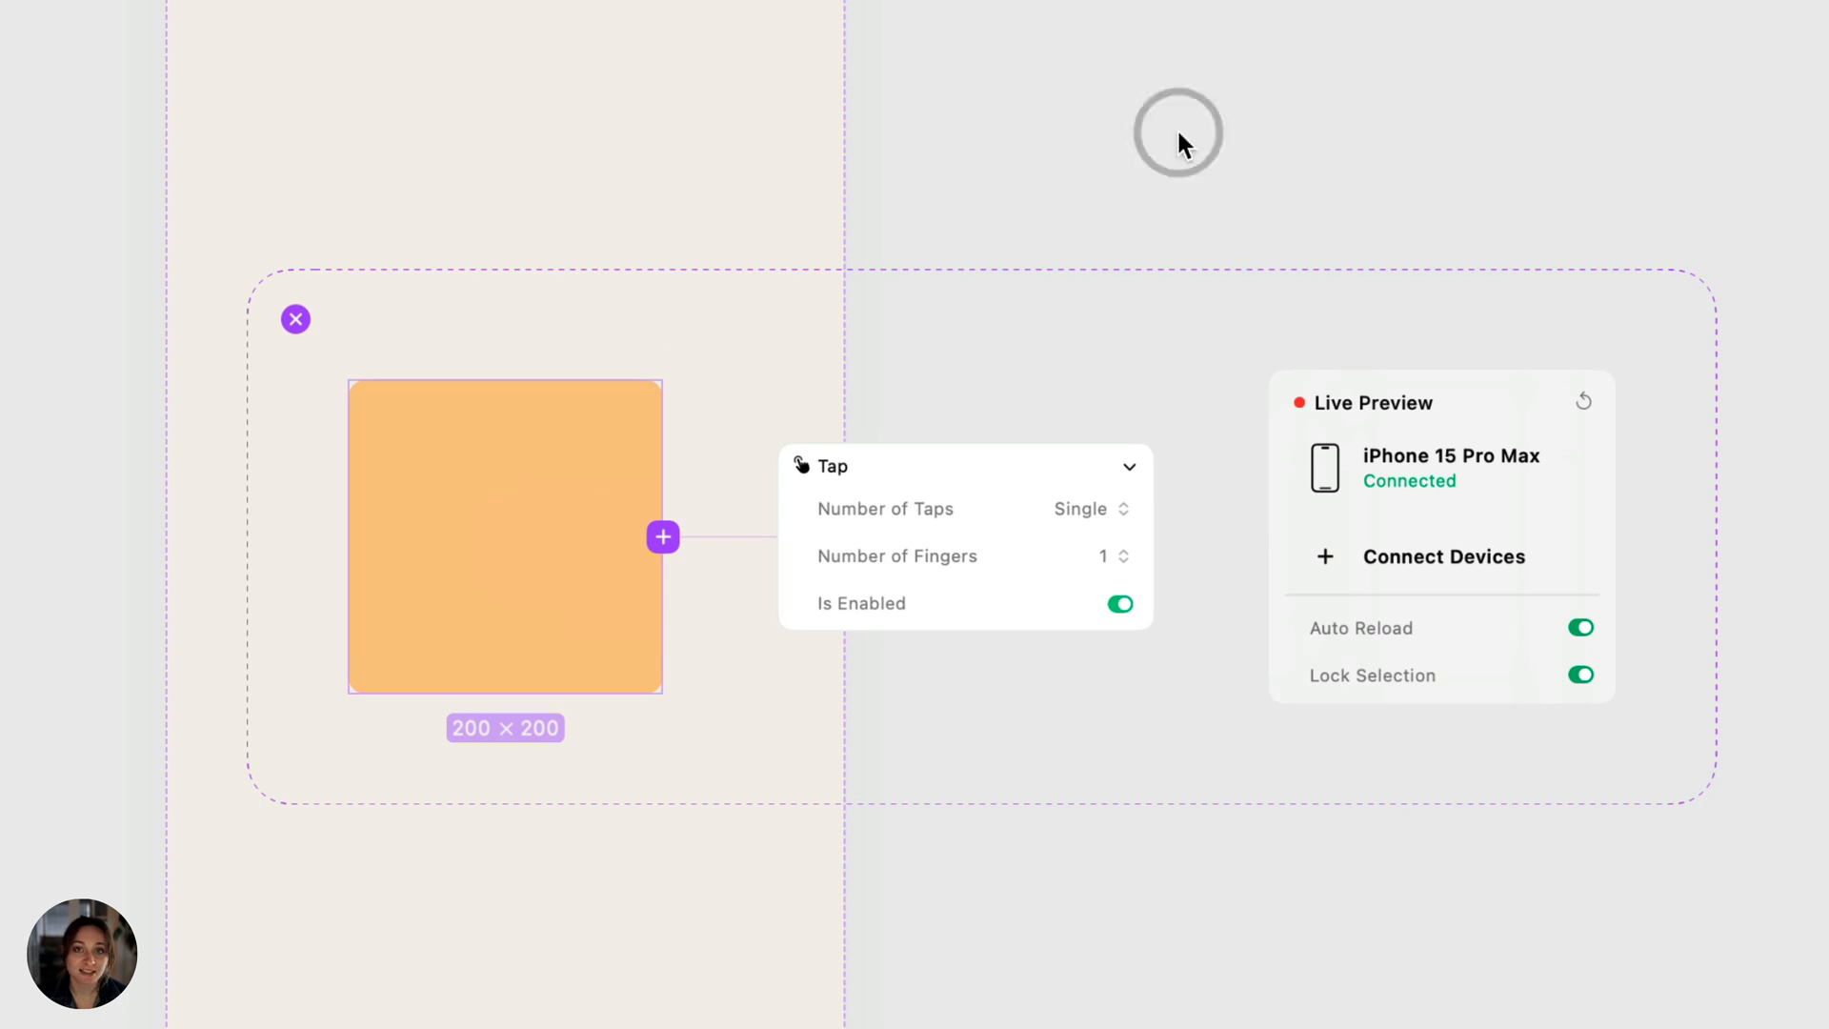